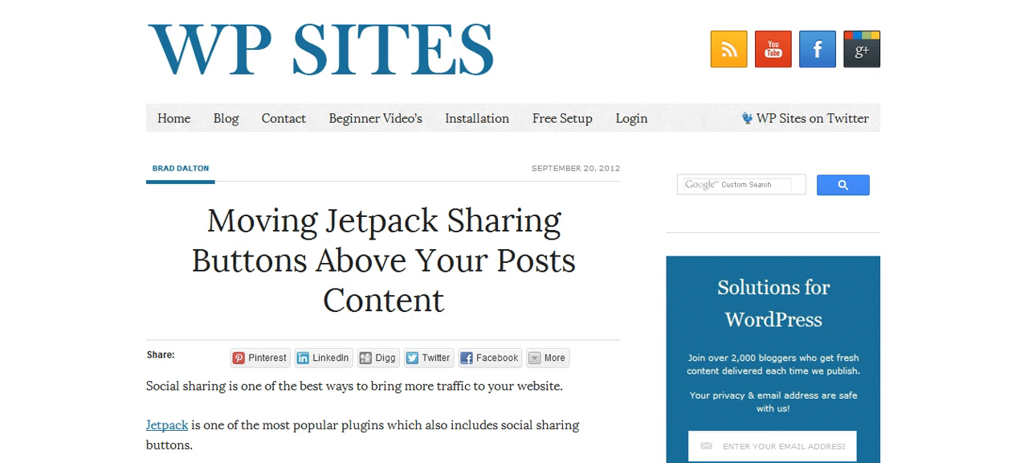
Step: Scroll through the WP Sites article on sharing button placement
{"action": "scroll", "scroll_direction": "down", "scroll_amount": 3}
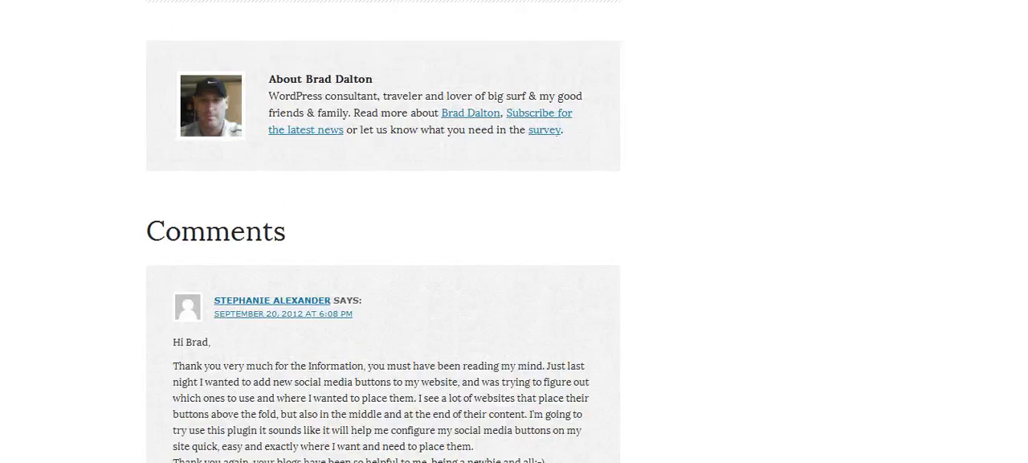
{"action": "scroll", "scroll_direction": "up", "scroll_amount": 3}
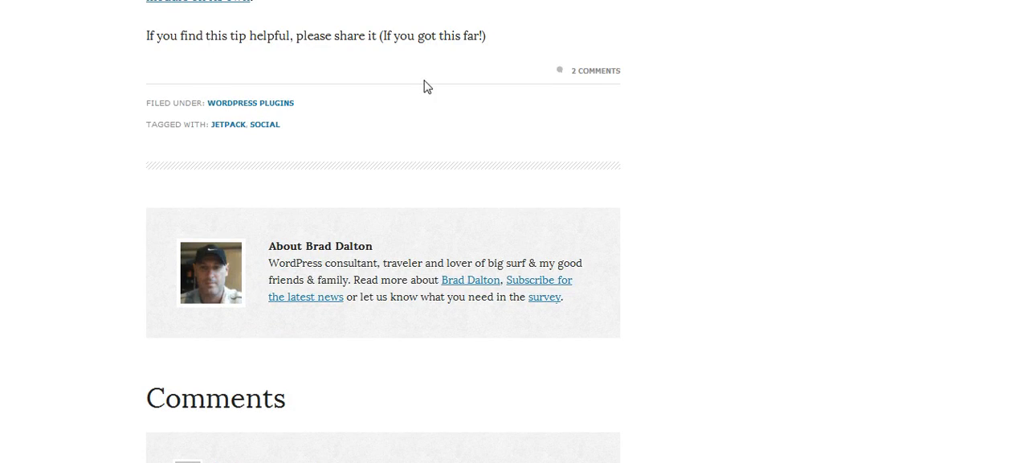
{"action": "scroll", "scroll_direction": "up", "scroll_amount": 3}
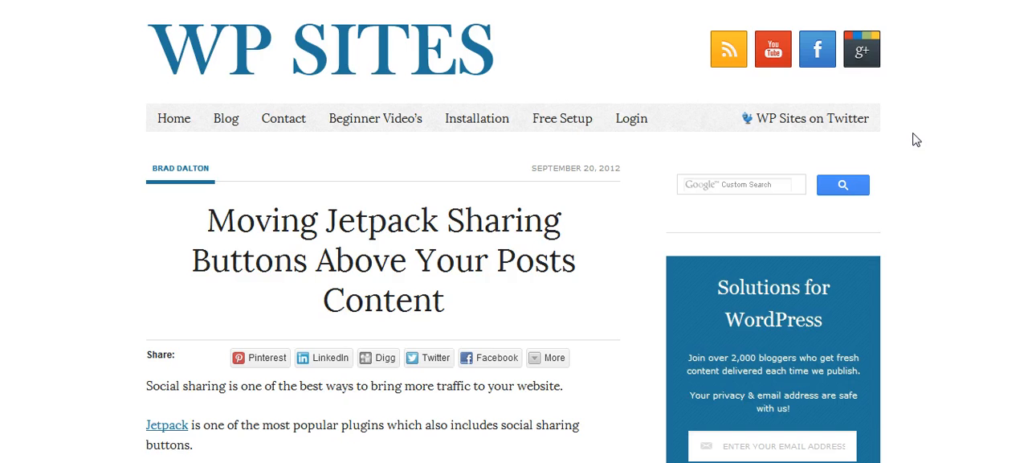
{"action": "scroll", "scroll_direction": "down", "scroll_amount": 3}
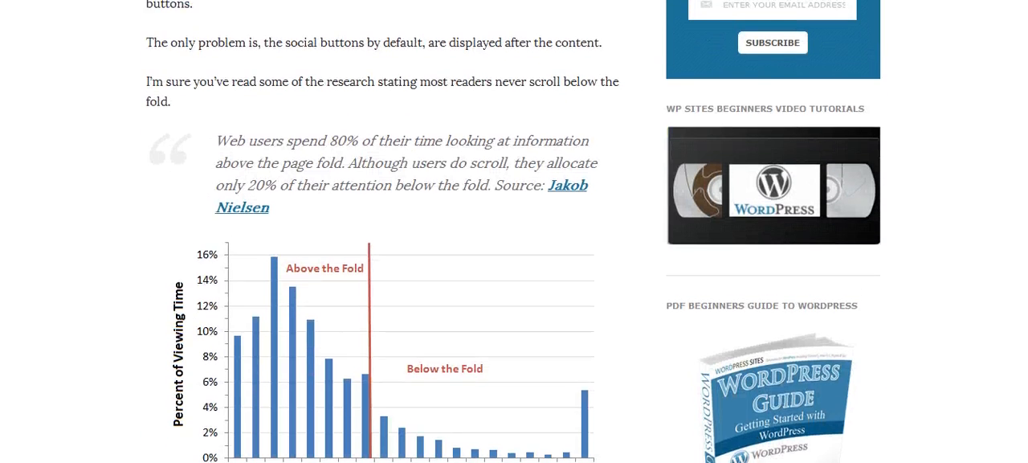
{"action": "scroll", "scroll_direction": "down", "scroll_amount": 3}
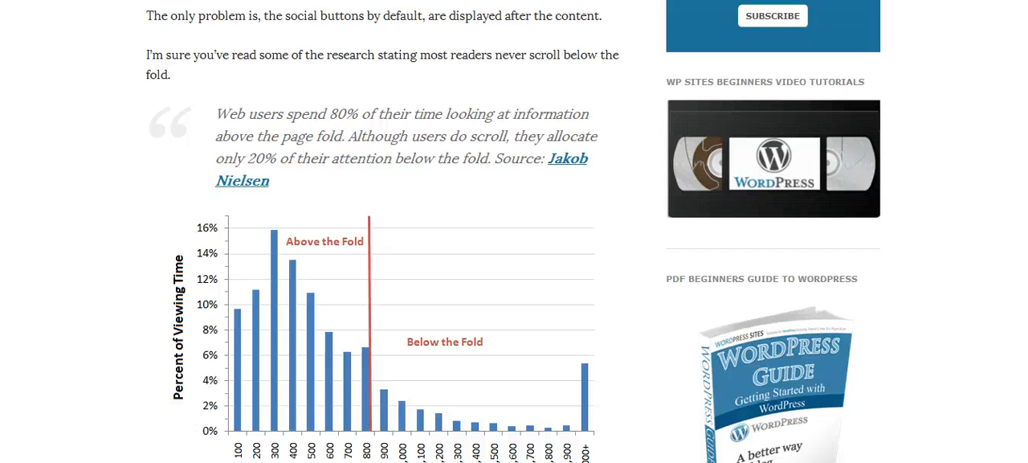
{"action": "scroll", "scroll_direction": "up", "scroll_amount": 3}
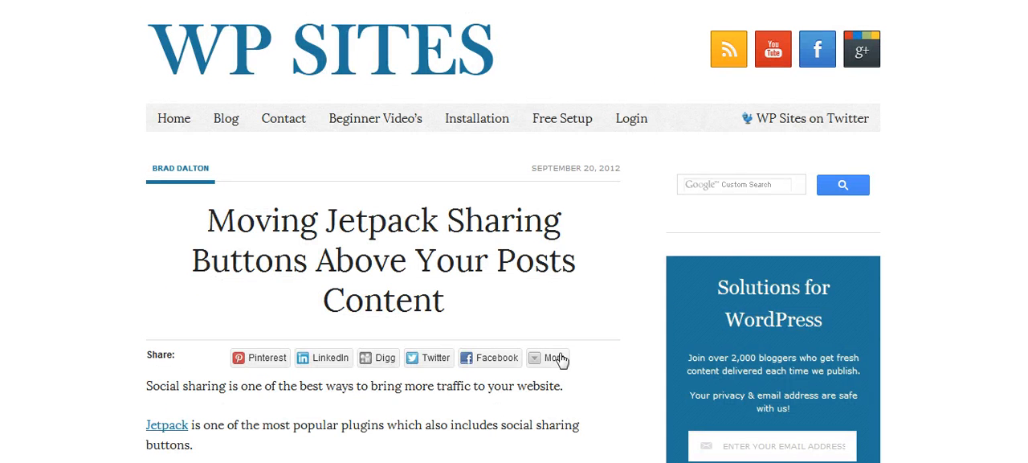
{"action": "mouse_move", "coordinate": [368, 363]}
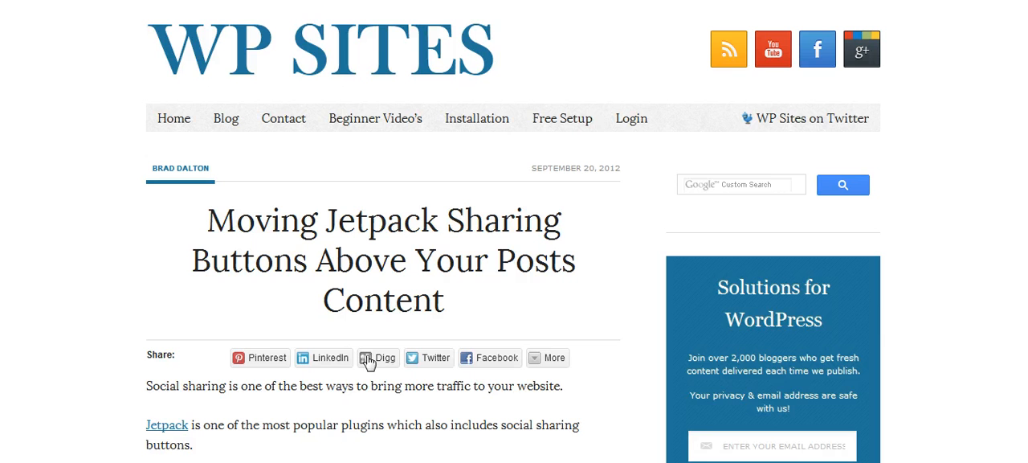
{"action": "mouse_move", "coordinate": [998, 258]}
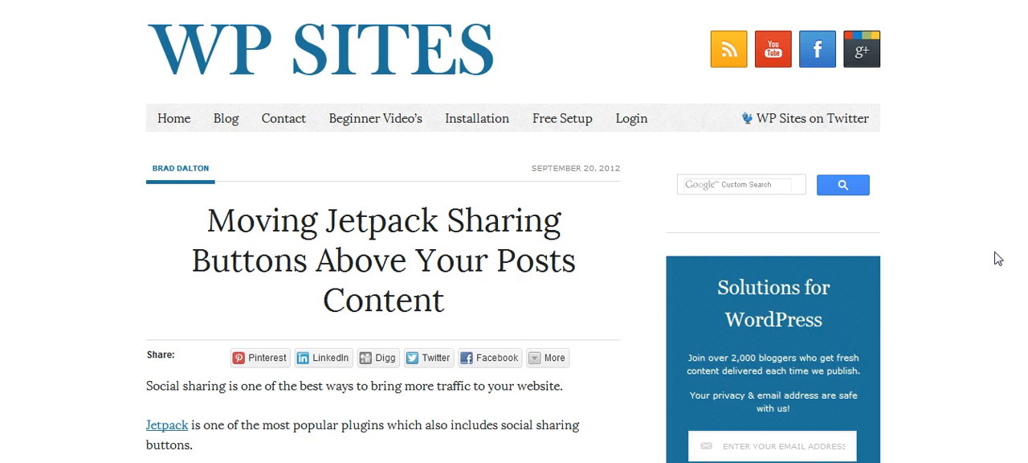
{"action": "mouse_move", "coordinate": [717, 319]}
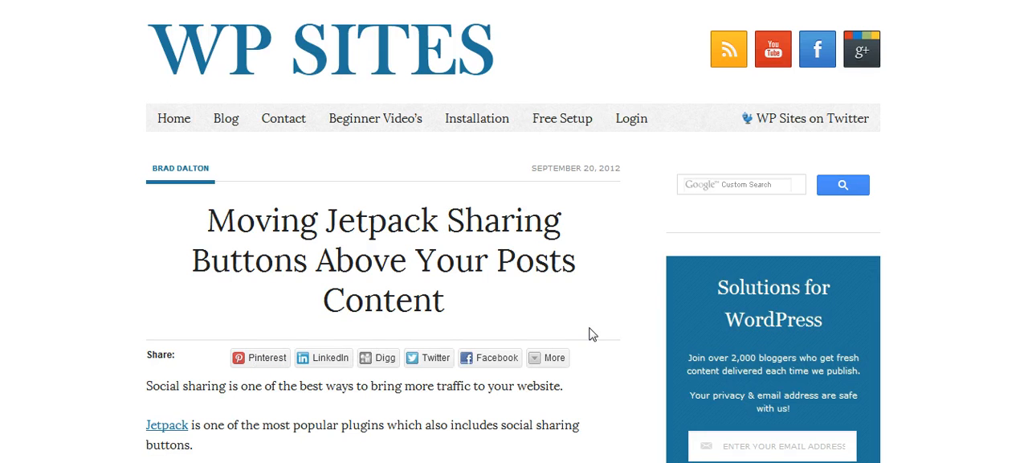
{"action": "mouse_move", "coordinate": [1000, 223]}
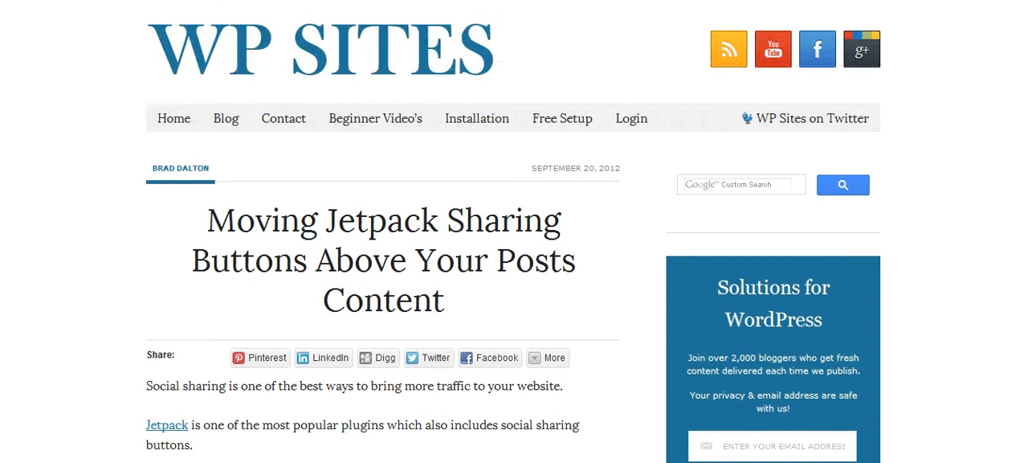
{"action": "scroll", "scroll_direction": "down", "scroll_amount": 3}
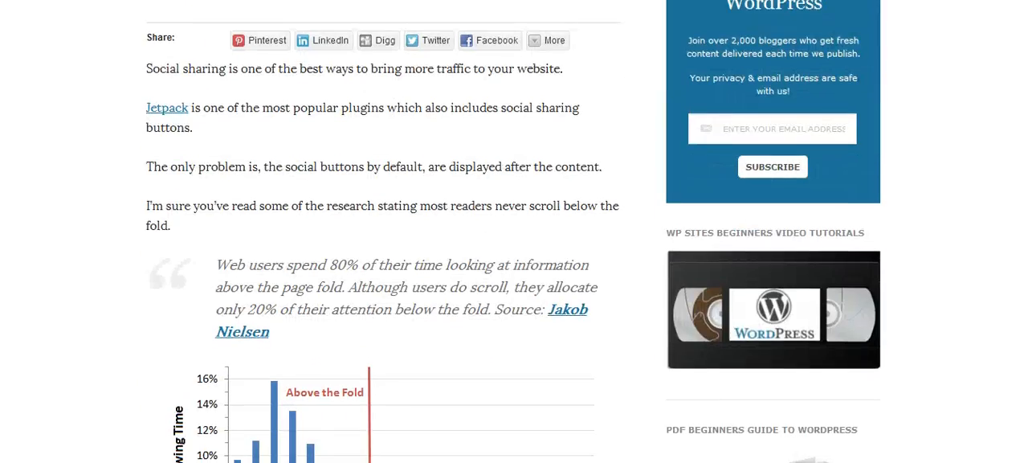
{"action": "scroll", "scroll_direction": "down", "scroll_amount": 3}
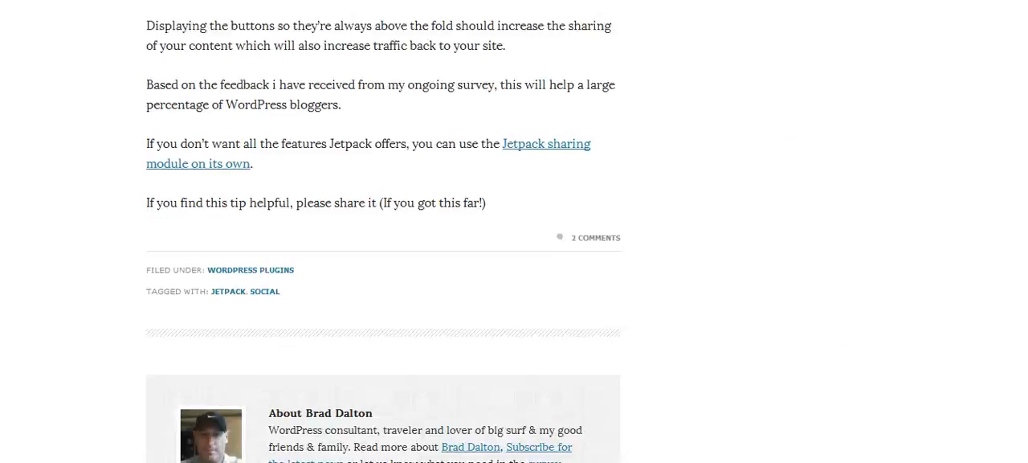
{"action": "scroll", "scroll_direction": "down", "scroll_amount": 3}
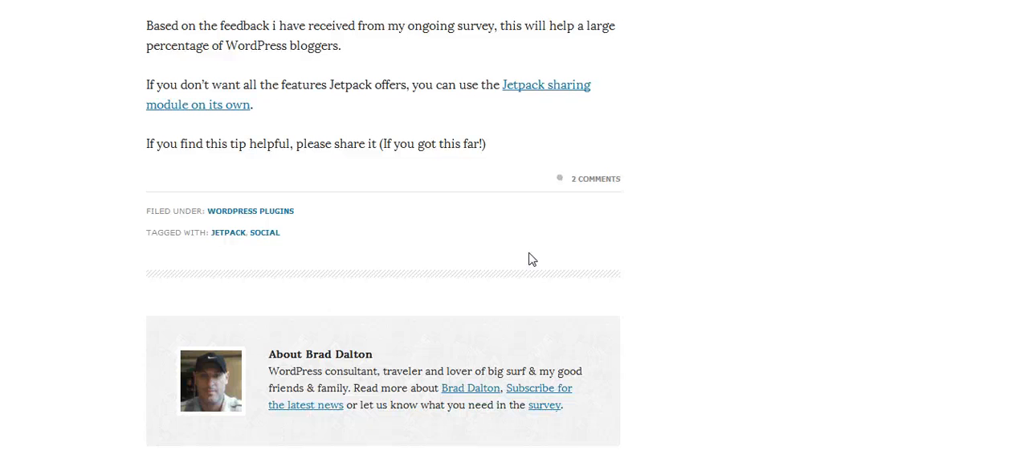
{"action": "mouse_move", "coordinate": [1006, 304]}
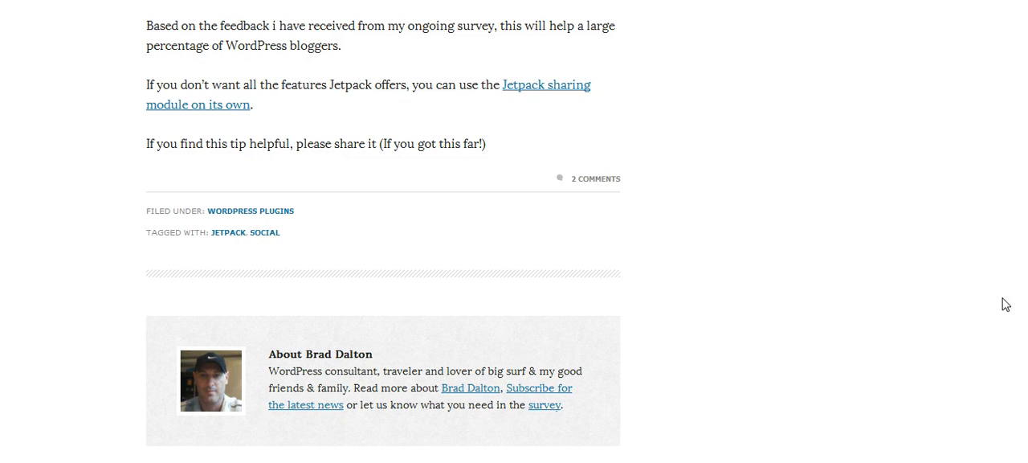
{"action": "scroll", "scroll_direction": "up", "scroll_amount": 3}
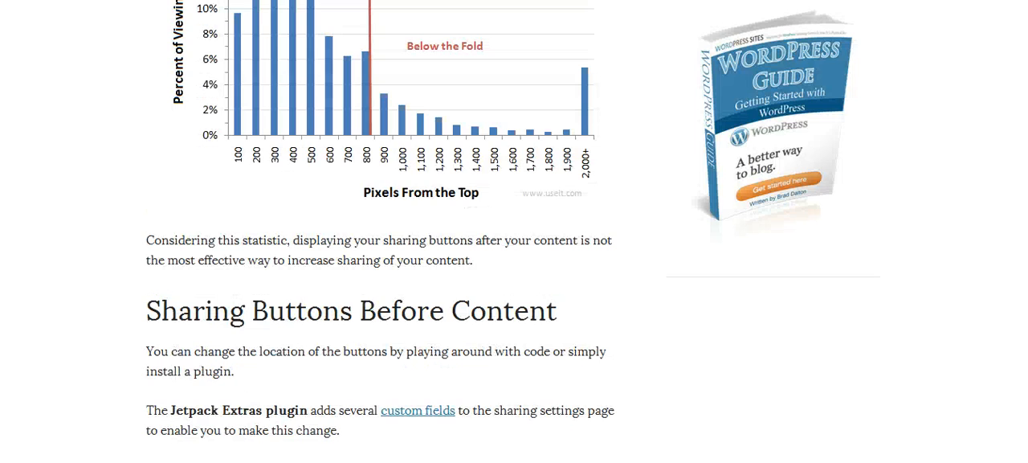
{"action": "scroll", "scroll_direction": "up", "scroll_amount": 3}
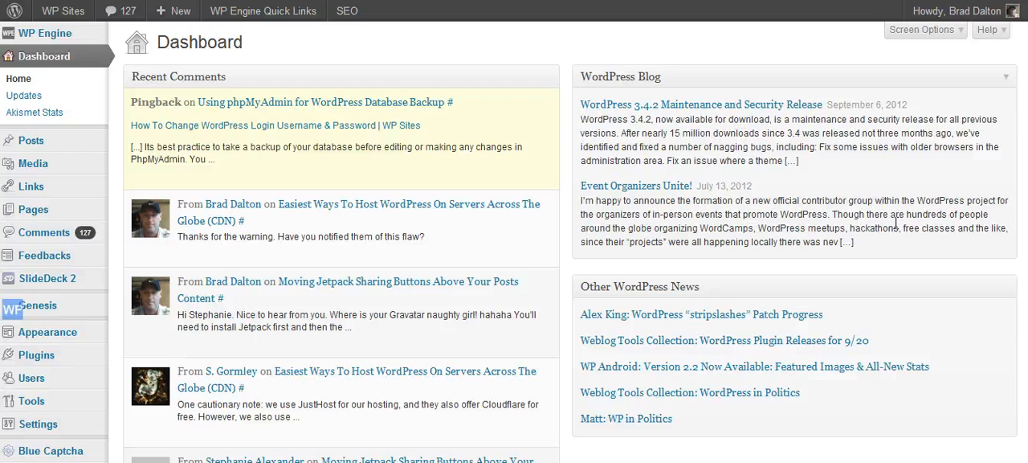
Step: Scroll further down and select the 'Jetpack Extras plugin' name in the article
{"action": "scroll", "scroll_direction": "down", "scroll_amount": 3}
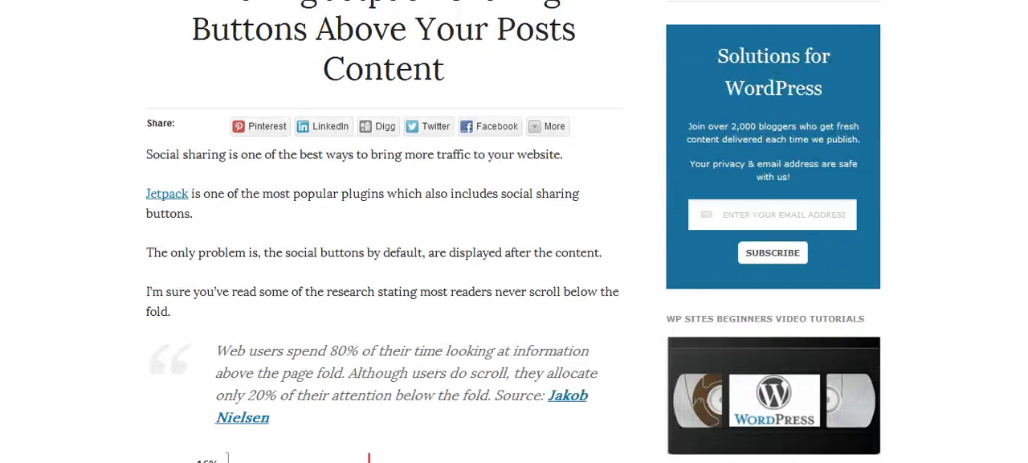
{"action": "scroll", "scroll_direction": "down", "scroll_amount": 3}
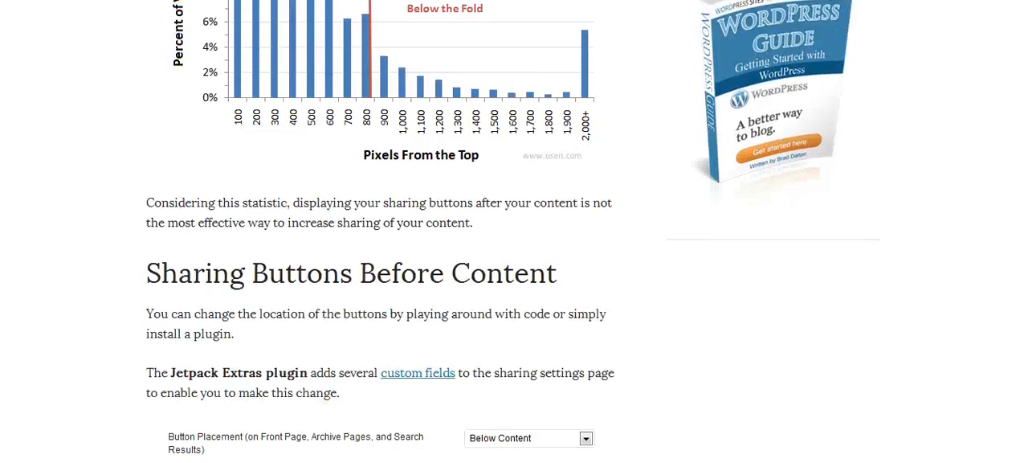
{"action": "scroll", "scroll_direction": "down", "scroll_amount": 3}
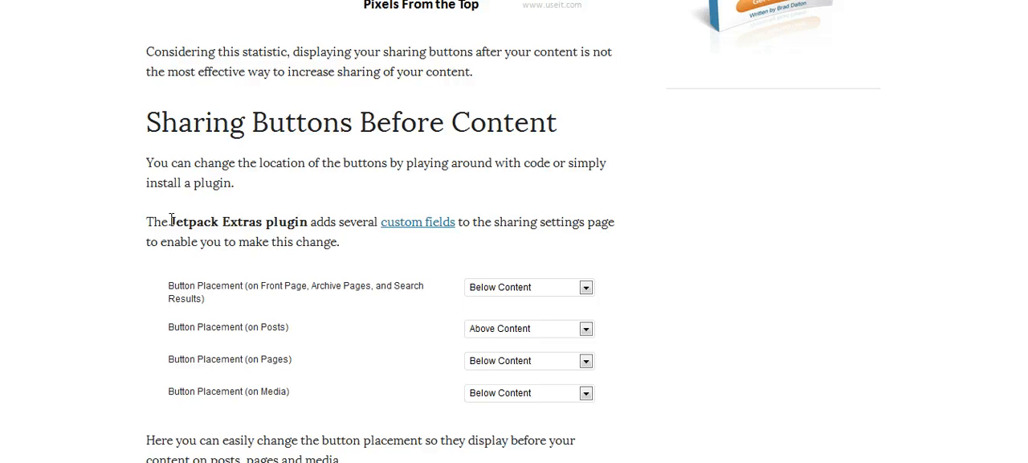
{"action": "double_click", "coordinate": [237, 221]}
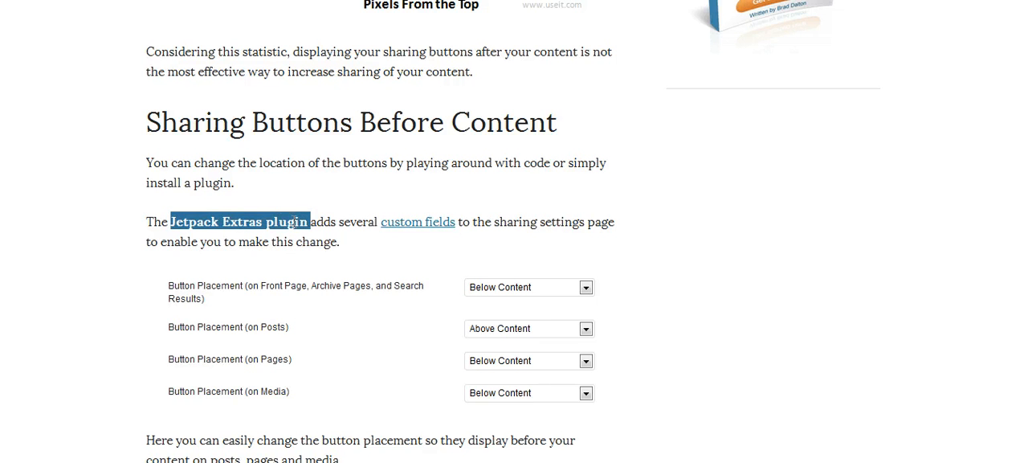
{"action": "mouse_move", "coordinate": [249, 423]}
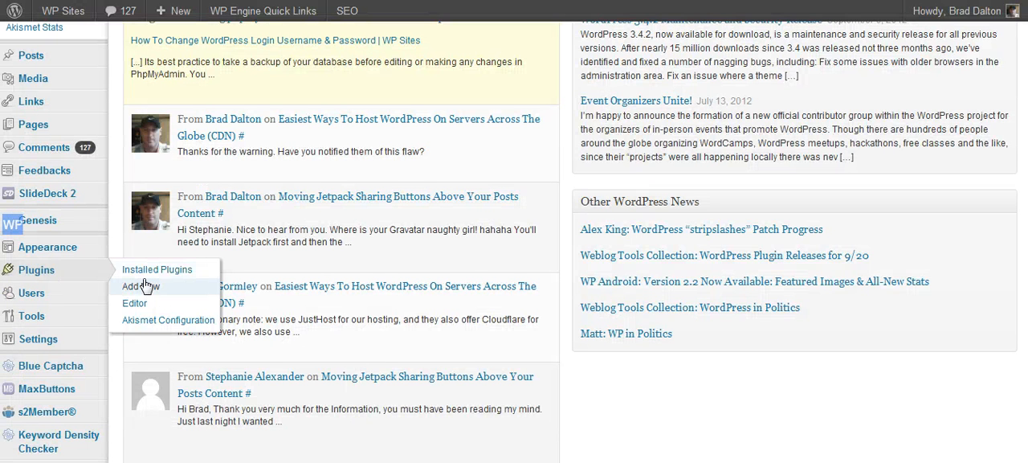
Step: Search Add New Plugins for the pasted name 'Jetpack Extras' and review the results
{"action": "left_click", "coordinate": [140, 286]}
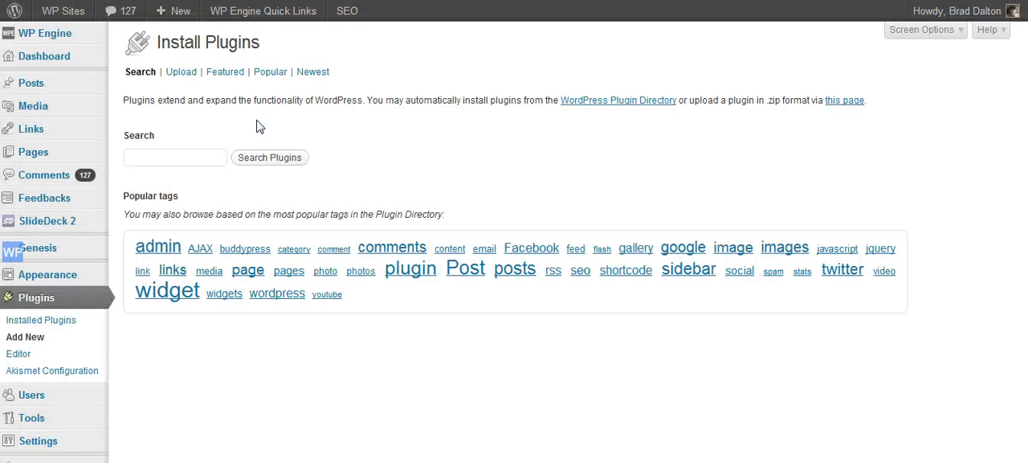
{"action": "right_click", "coordinate": [174, 157]}
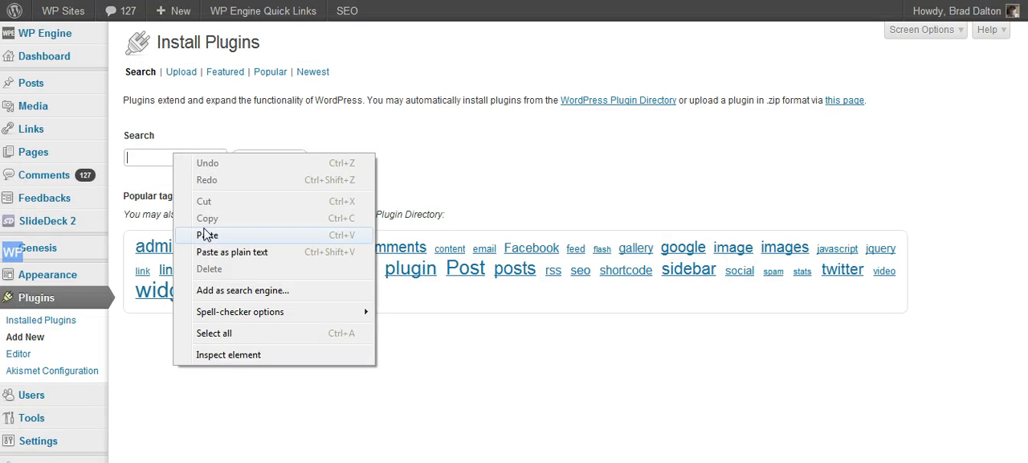
{"action": "left_click", "coordinate": [207, 234]}
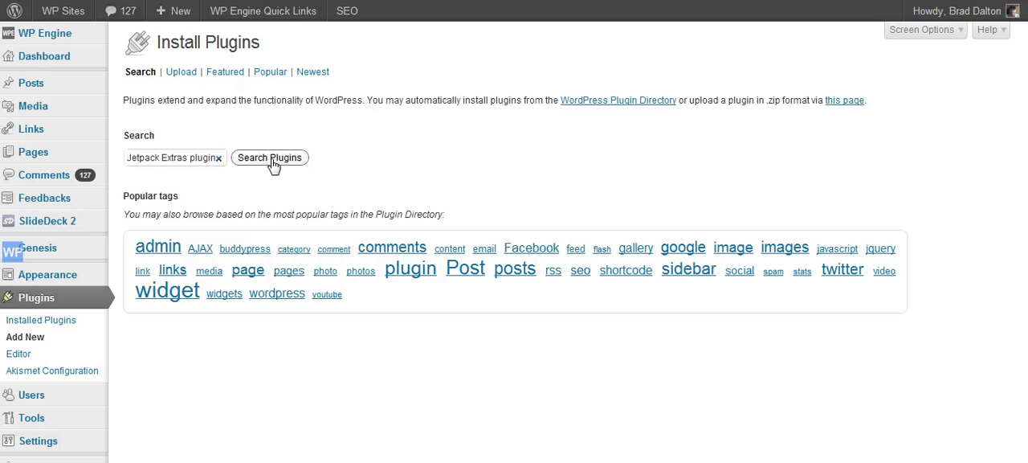
{"action": "left_click", "coordinate": [270, 156]}
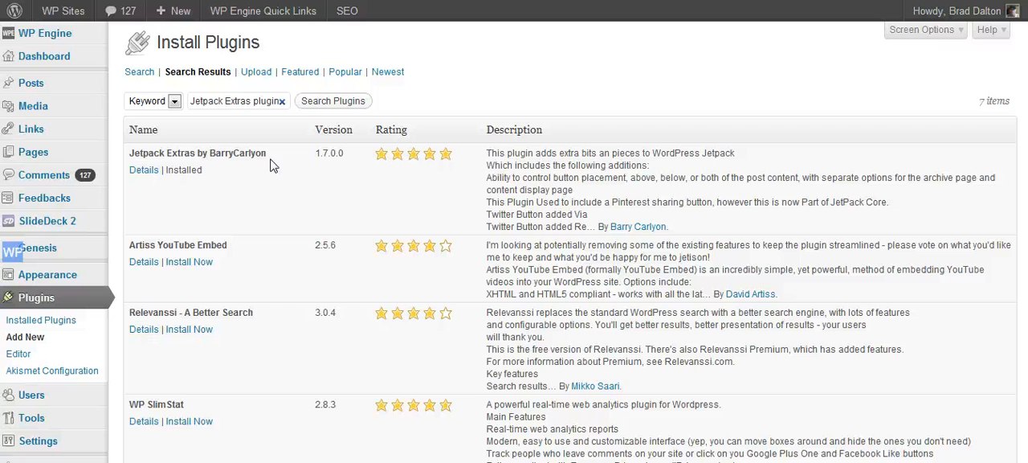
{"action": "mouse_move", "coordinate": [182, 171]}
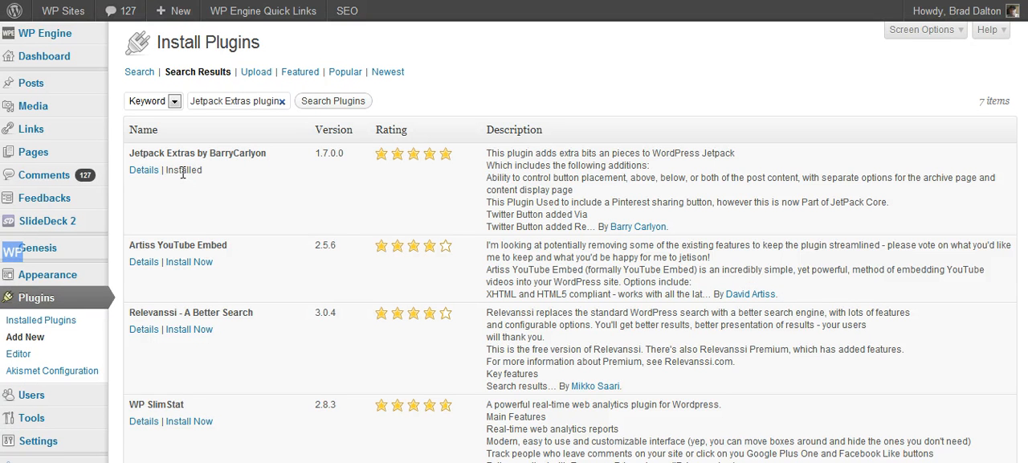
{"action": "mouse_move", "coordinate": [857, 179]}
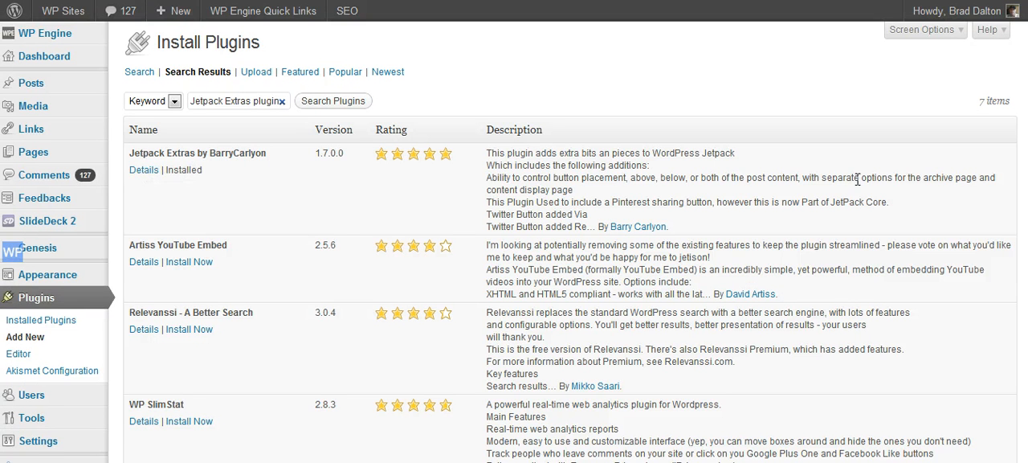
{"action": "scroll", "scroll_direction": "down", "scroll_amount": 3}
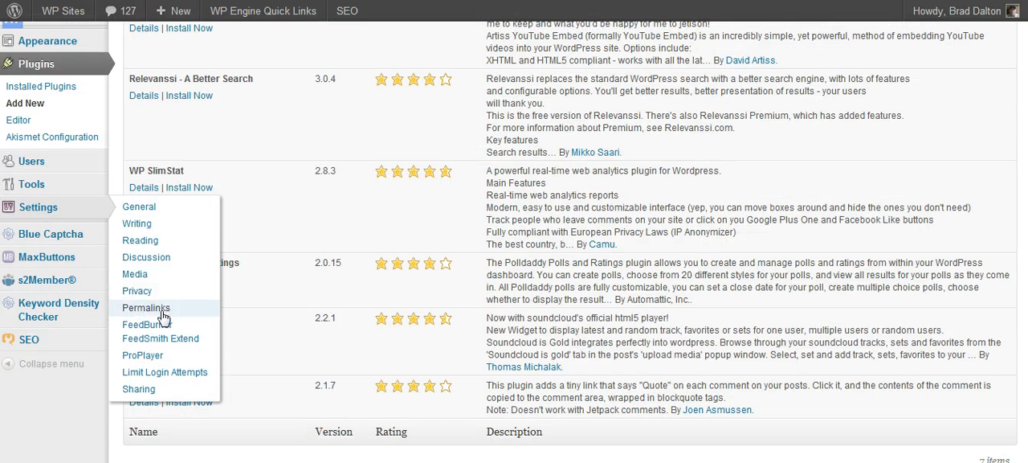
{"action": "mouse_move", "coordinate": [138, 389]}
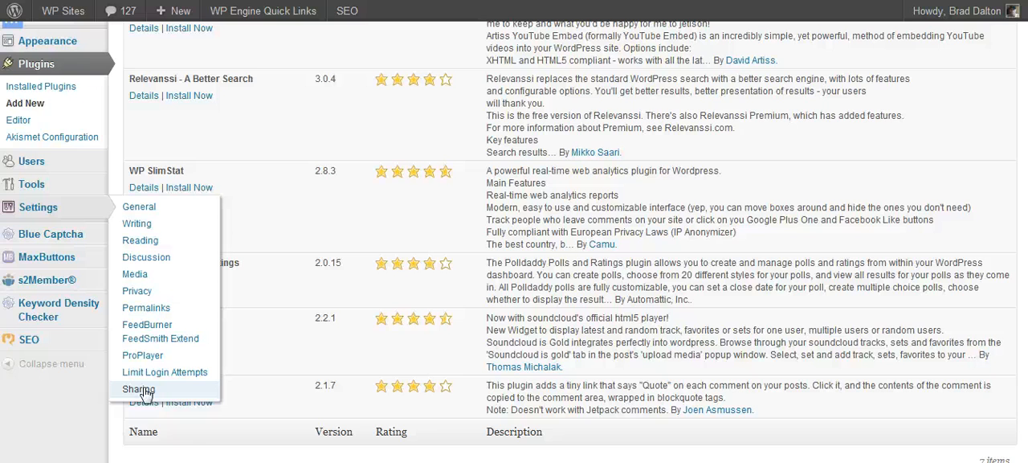
Step: On the Sharing settings page, set Button Placement on posts to Above Content
{"action": "left_click", "coordinate": [139, 389]}
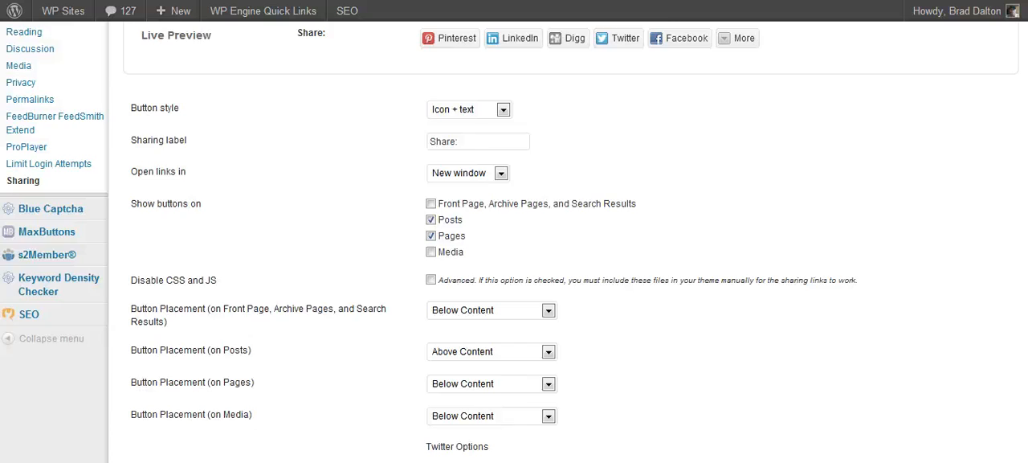
{"action": "scroll", "scroll_direction": "down", "scroll_amount": 3}
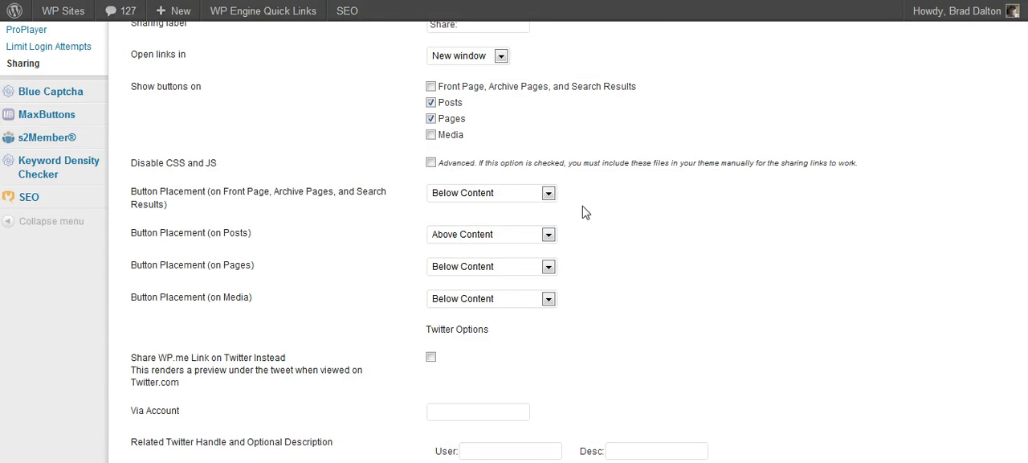
{"action": "mouse_move", "coordinate": [545, 225]}
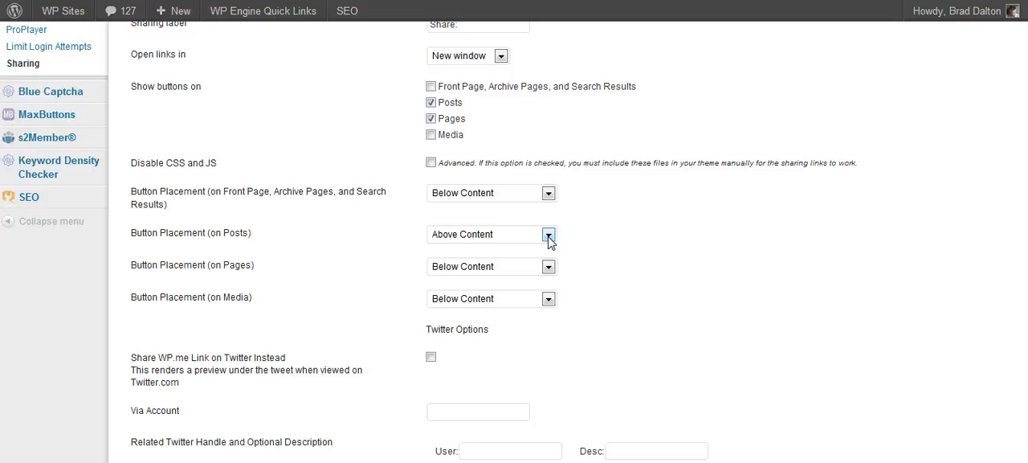
{"action": "mouse_move", "coordinate": [261, 258]}
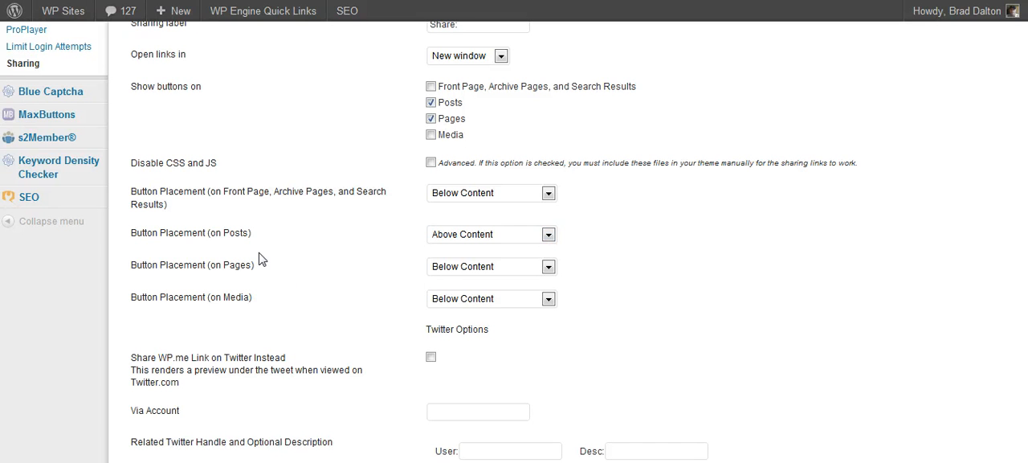
{"action": "mouse_move", "coordinate": [265, 262]}
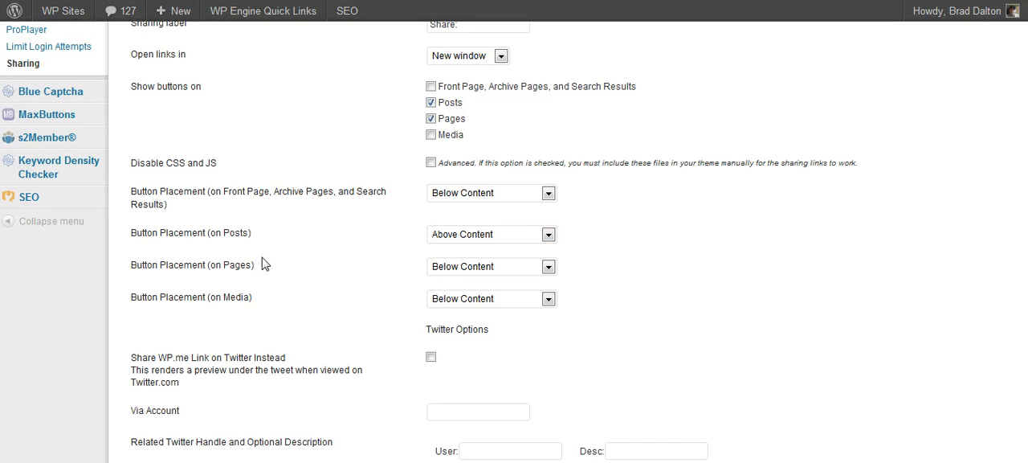
{"action": "mouse_move", "coordinate": [256, 278]}
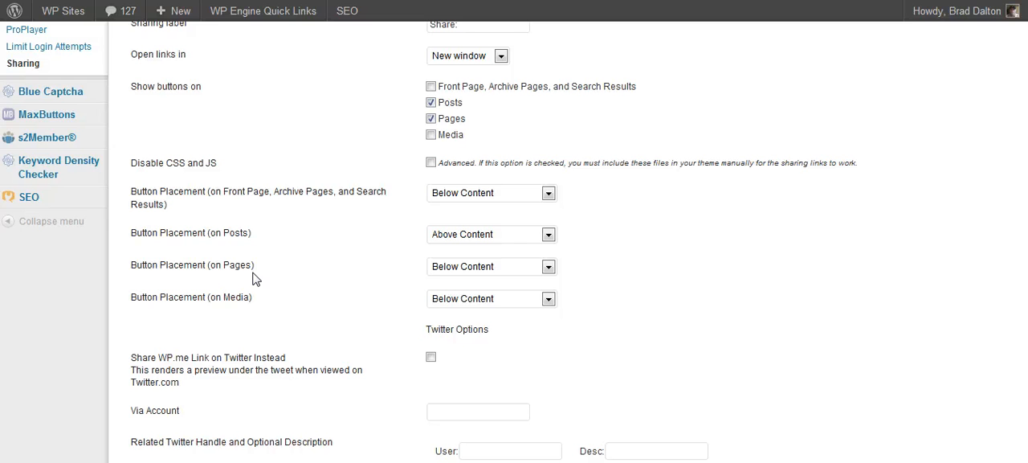
{"action": "left_click", "coordinate": [548, 234]}
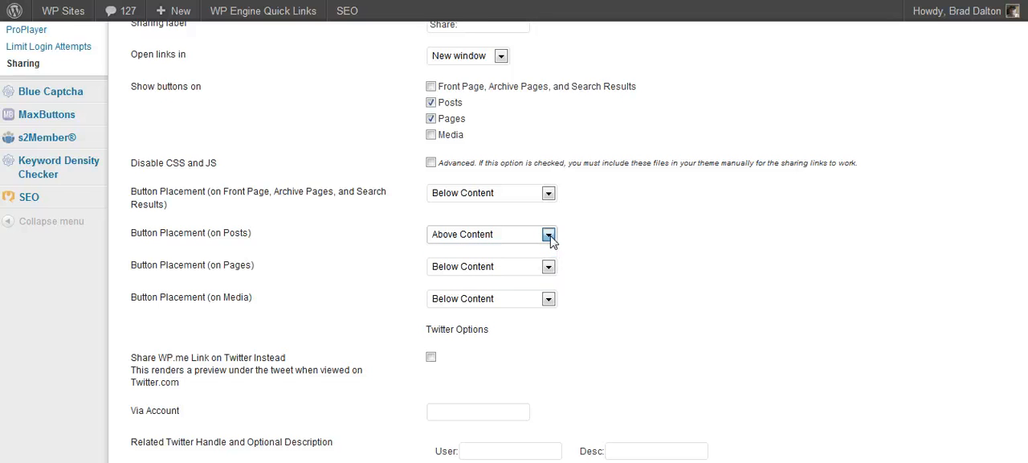
{"action": "scroll", "scroll_direction": "down", "scroll_amount": 3}
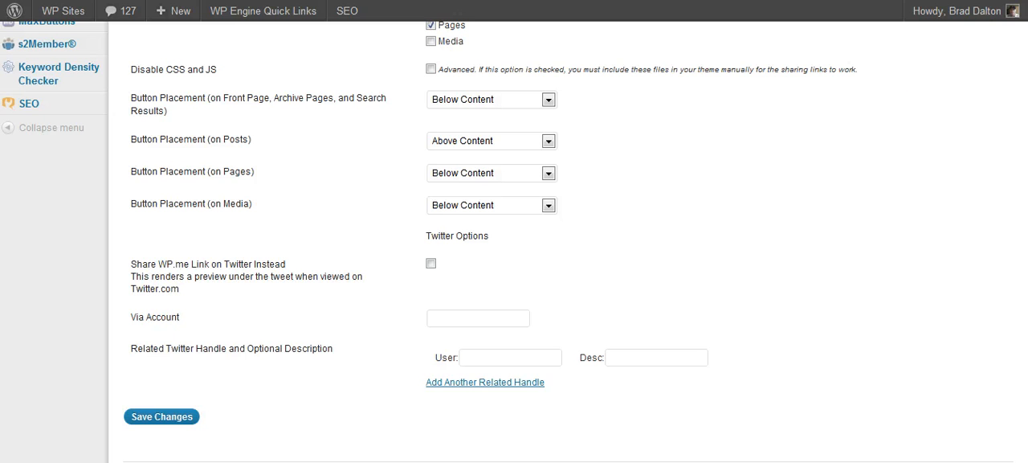
Step: Save the Sharing button placement settings
{"action": "left_click", "coordinate": [160, 416]}
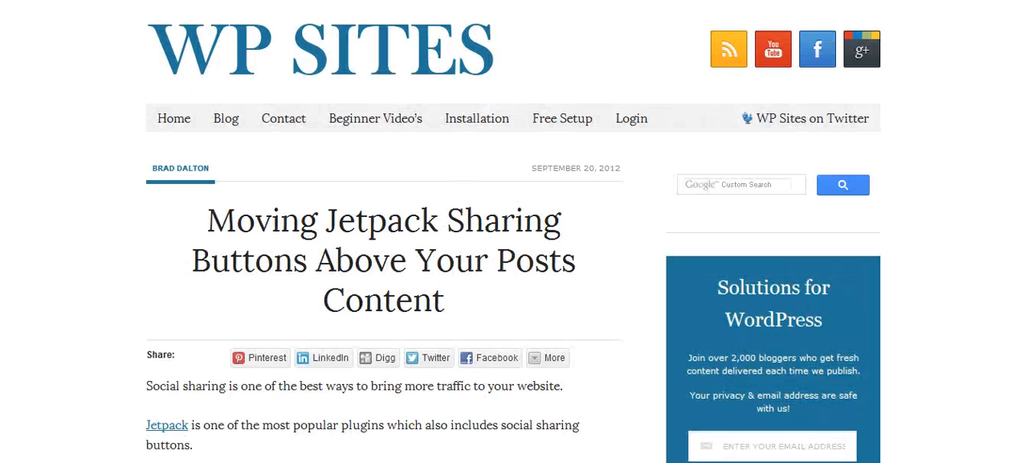
{"action": "mouse_move", "coordinate": [964, 79]}
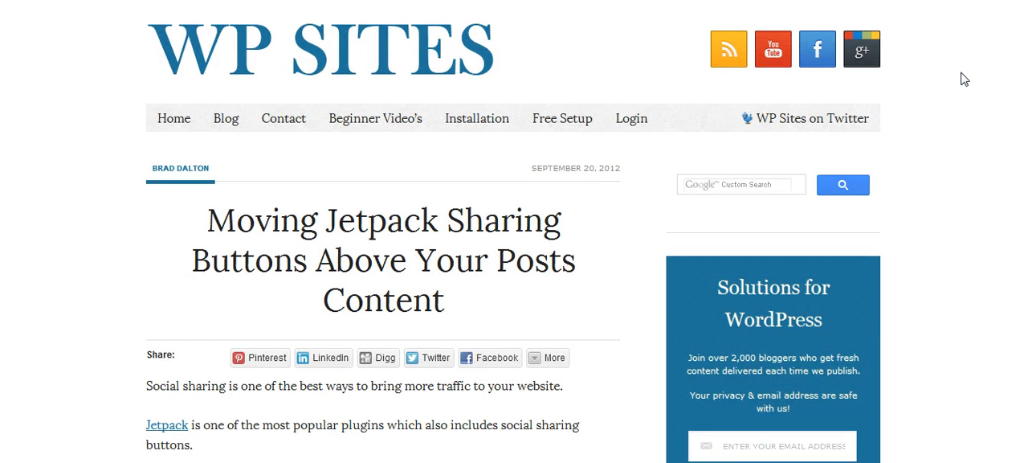